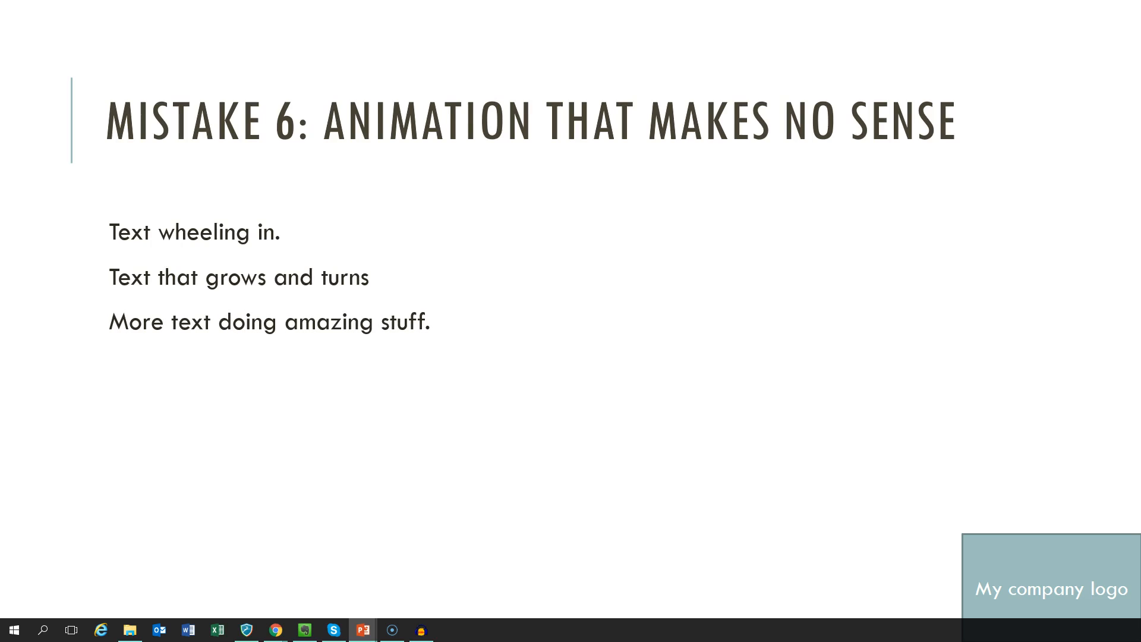
- Advance the slide show from Mistake 6 through to the 'Too Many Slides (4)' slide
key("Right")
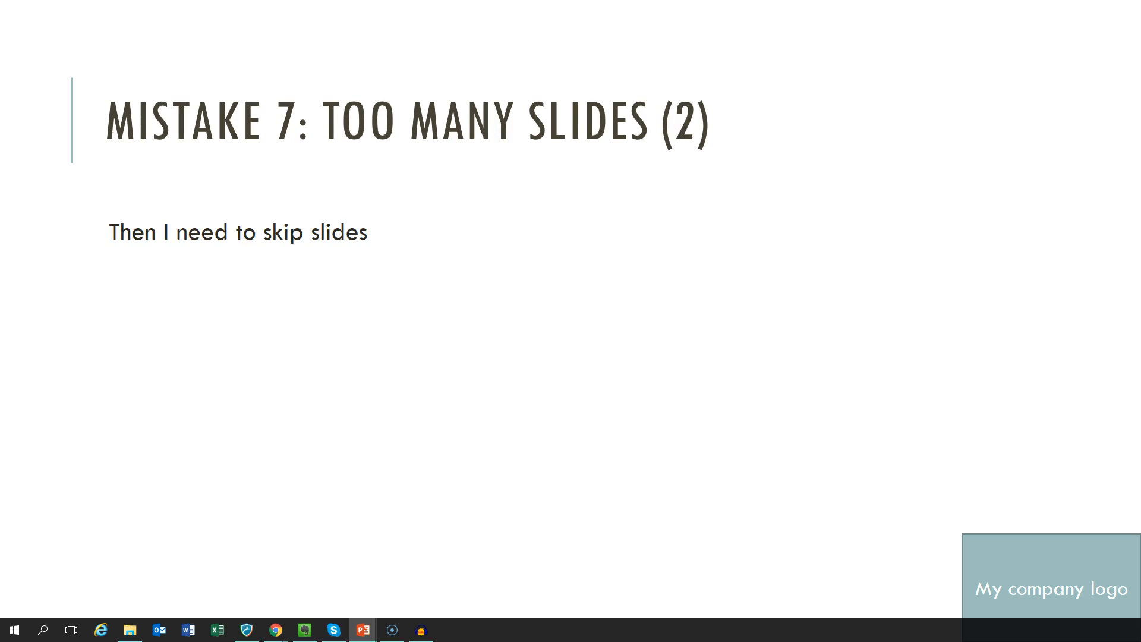
key("right")
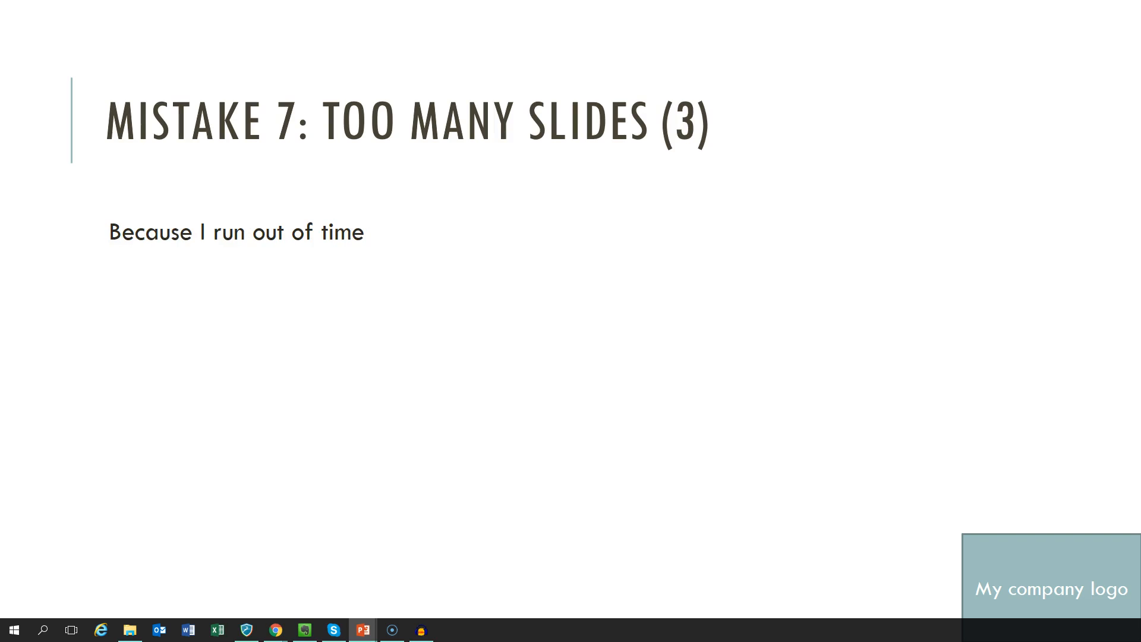
key("Right")
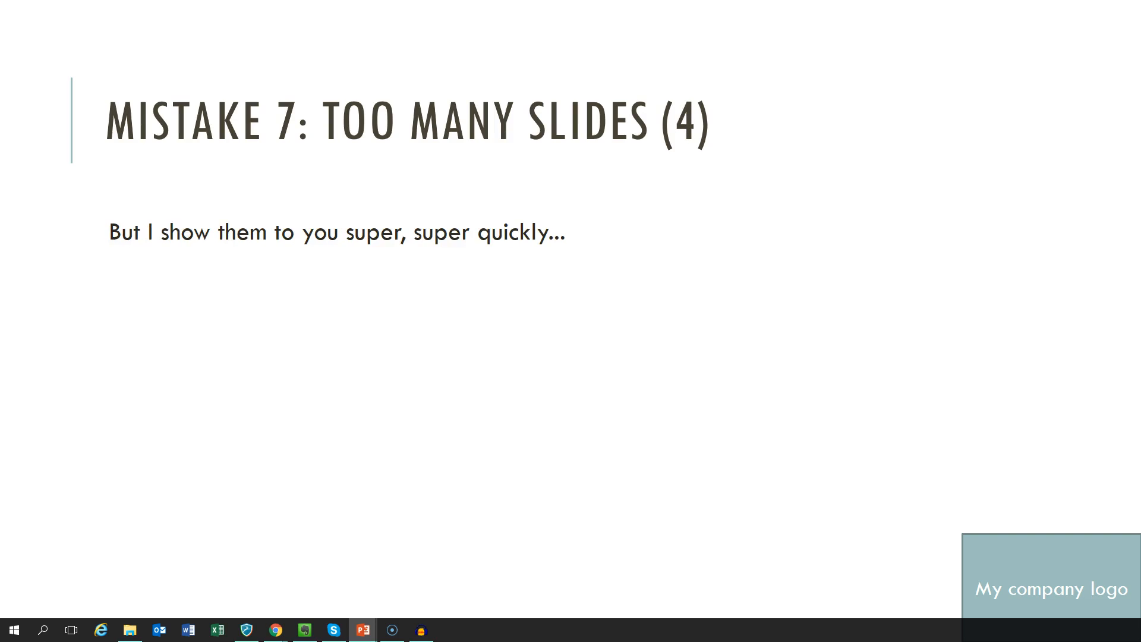